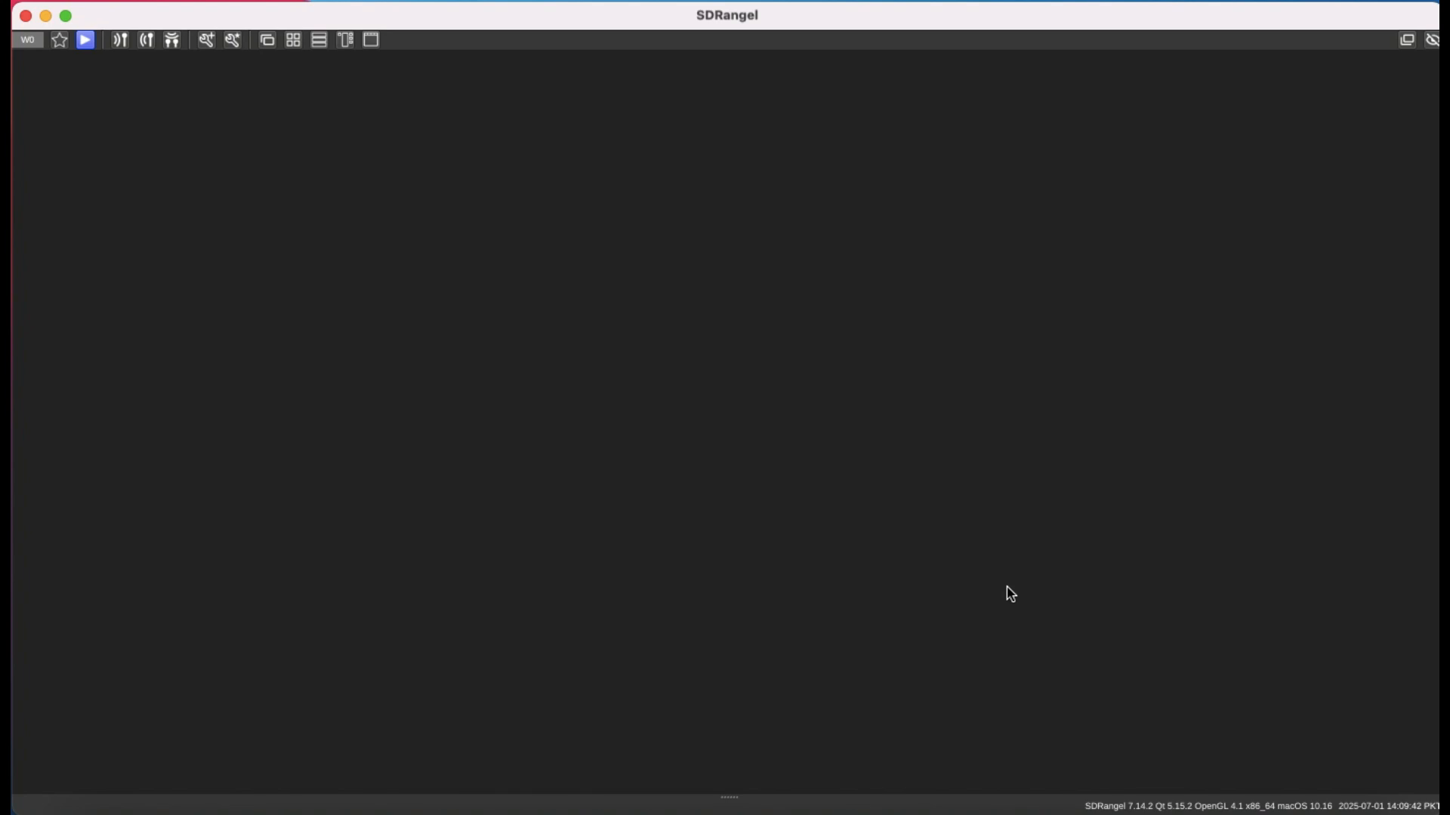
mouse_move(991, 334)
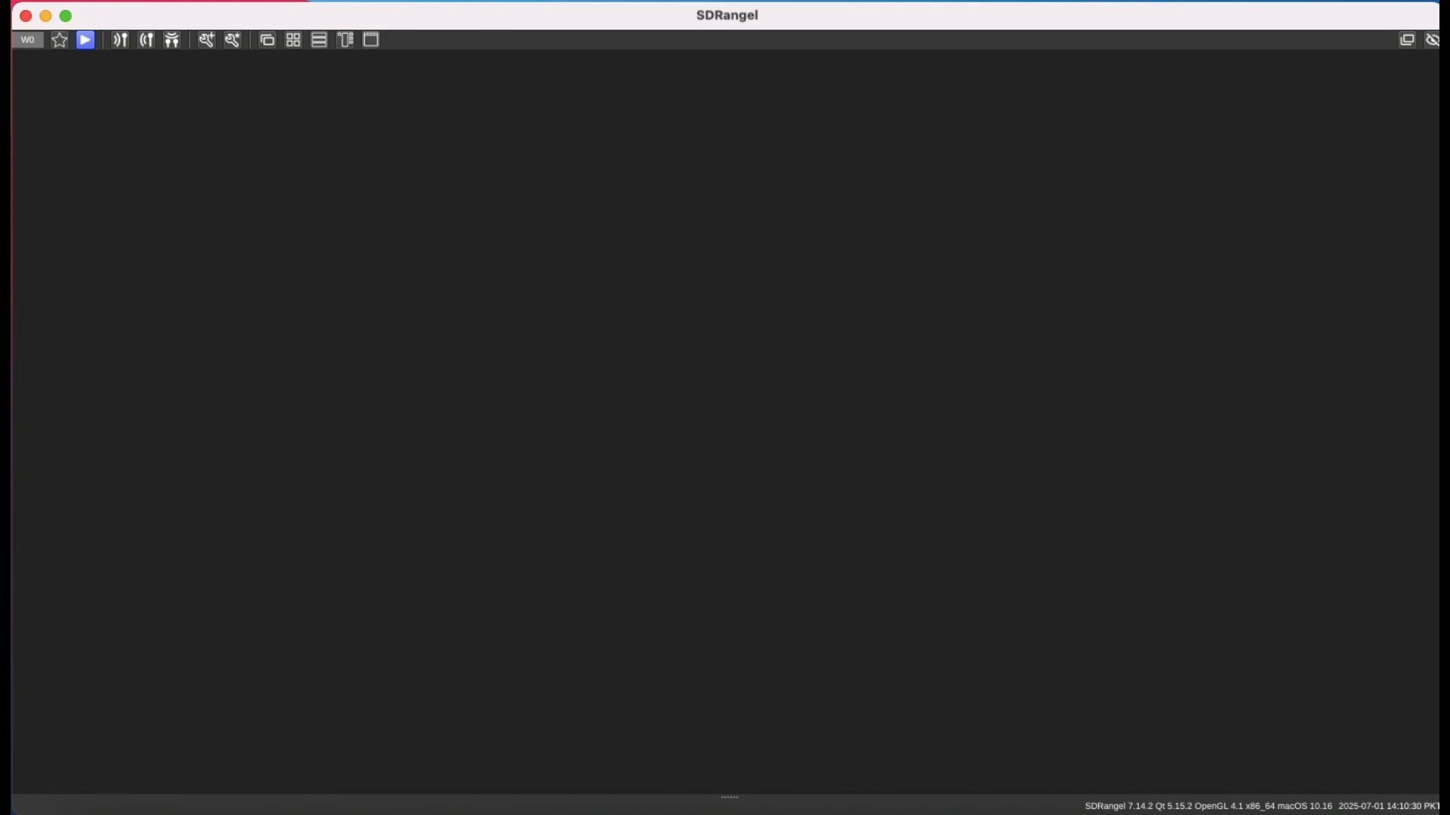
mouse_move(116, 54)
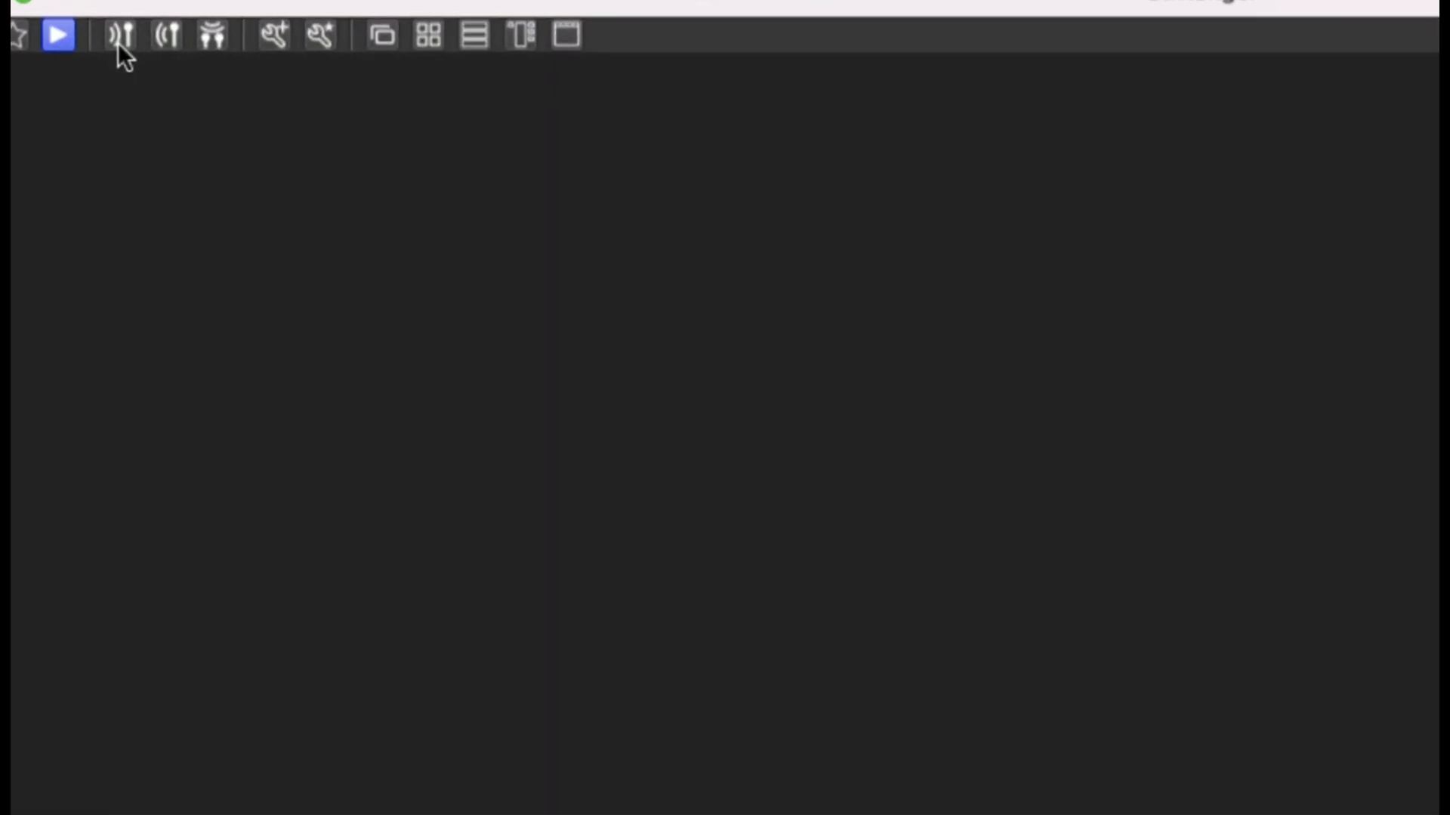
mouse_move(120, 35)
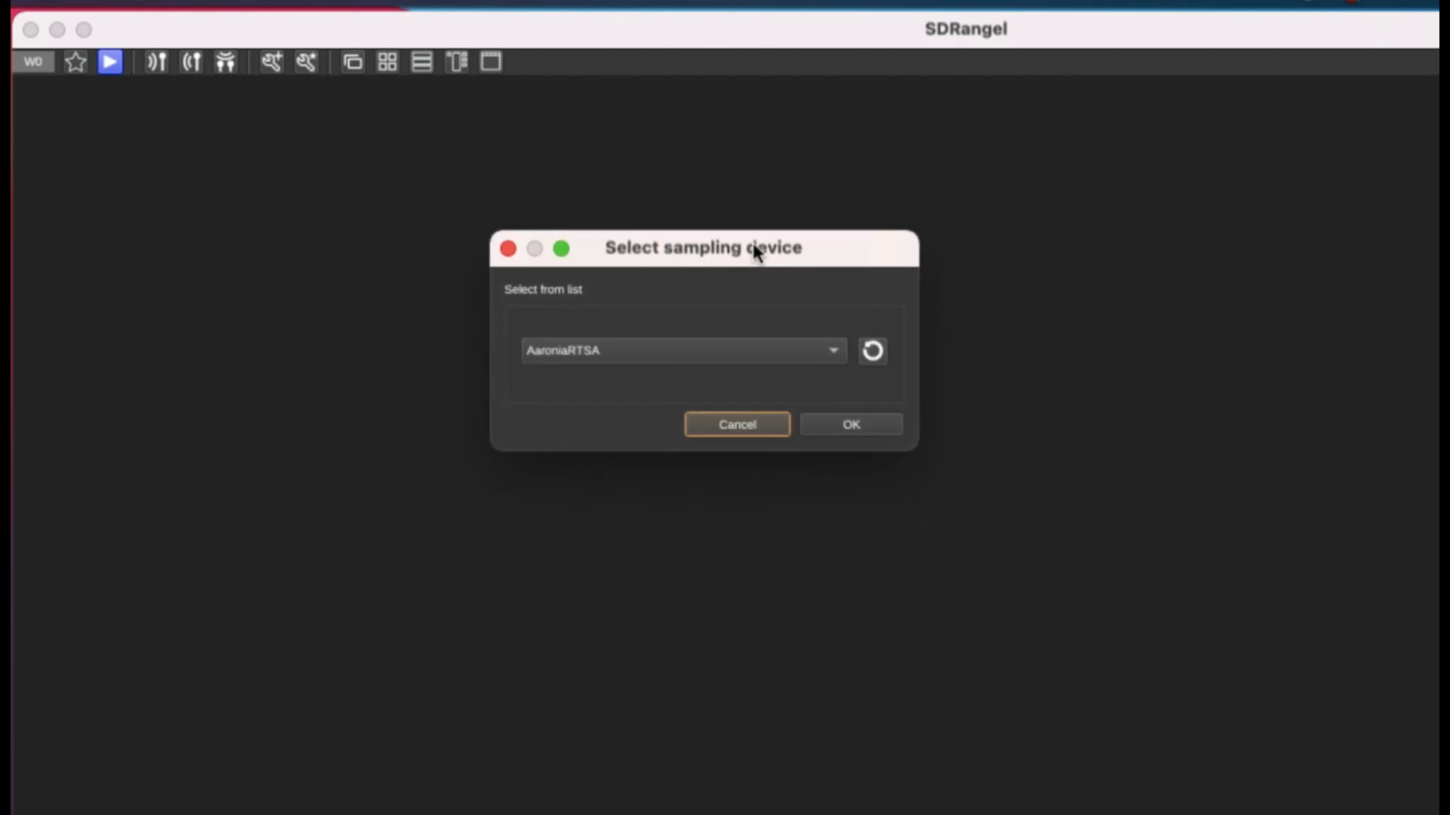
- Choose HackRF[0] from the sampling-device list for the new receiver
left_click(870, 352)
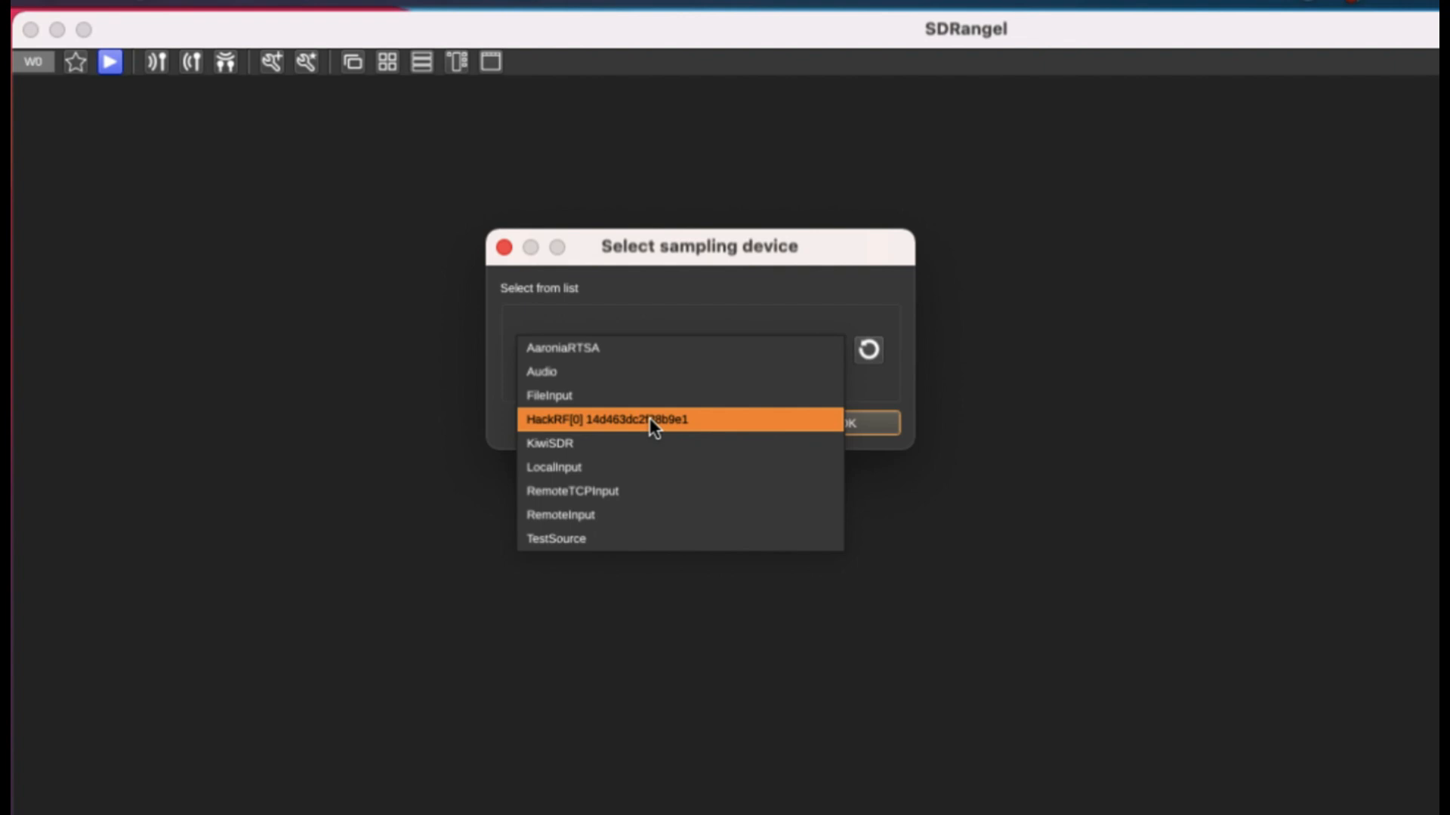
left_click(647, 420)
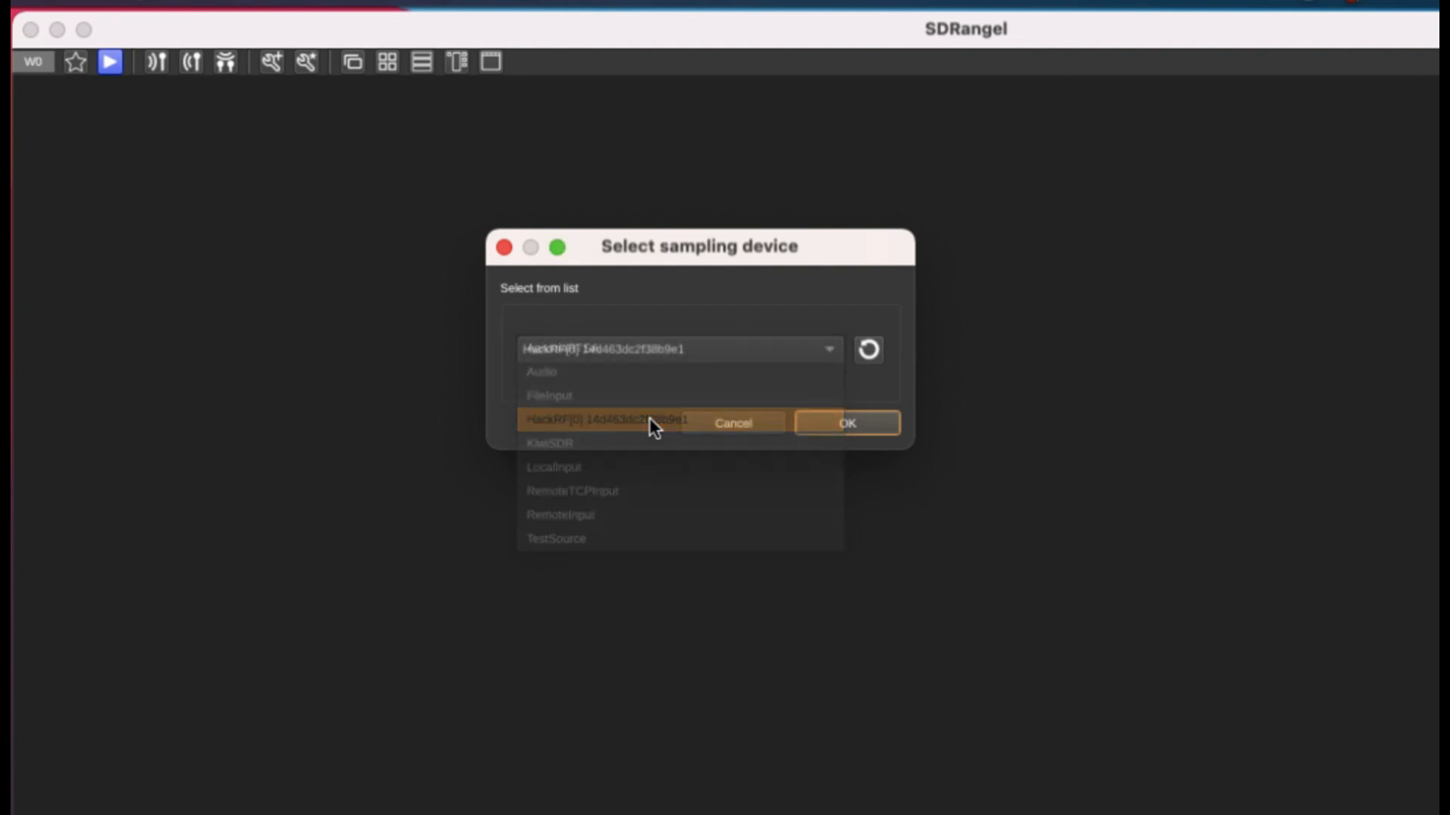
- Confirm the HackRF choice so its device controls and spectrum open at 435 MHz
left_click(844, 423)
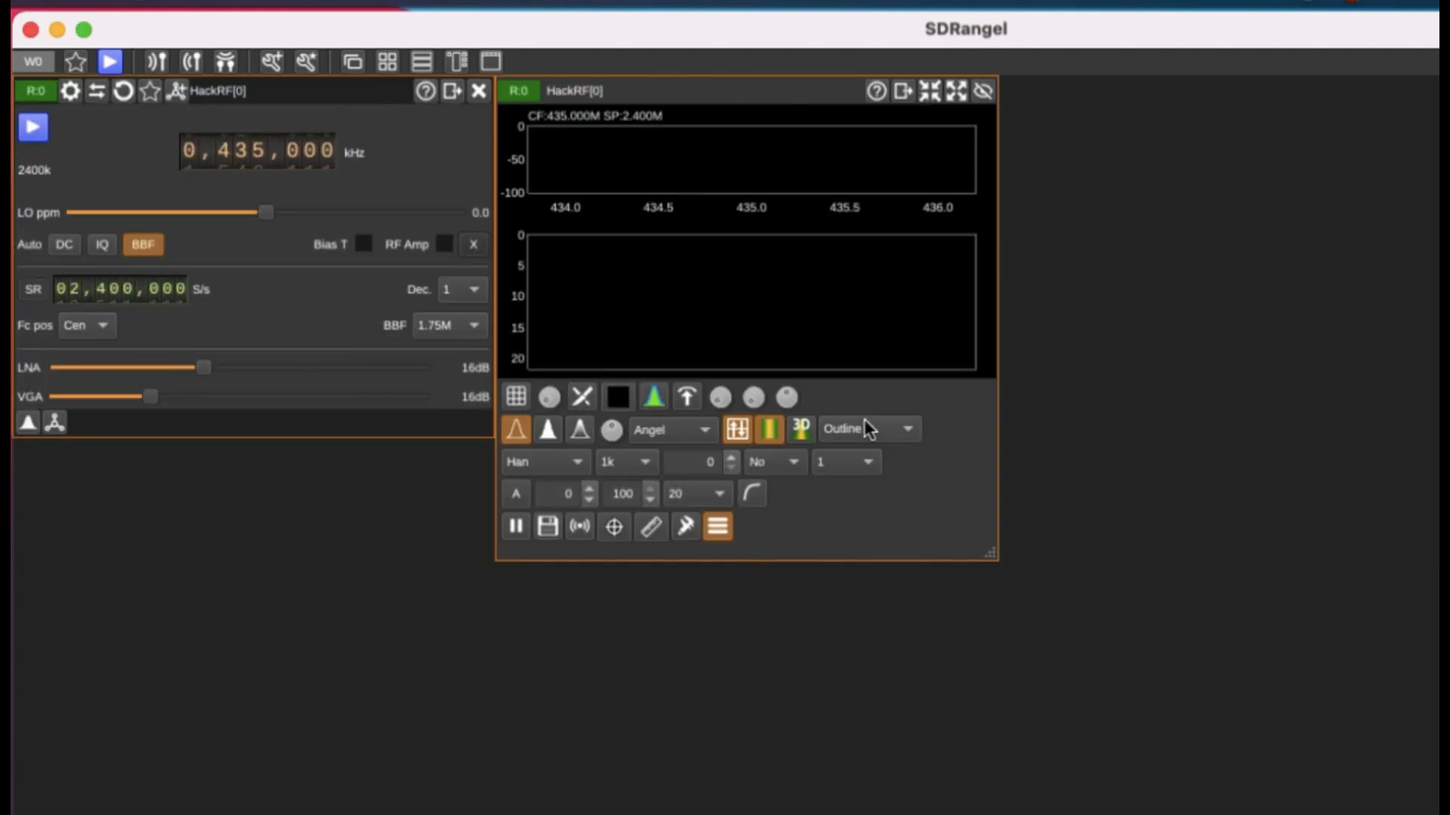
mouse_move(242, 294)
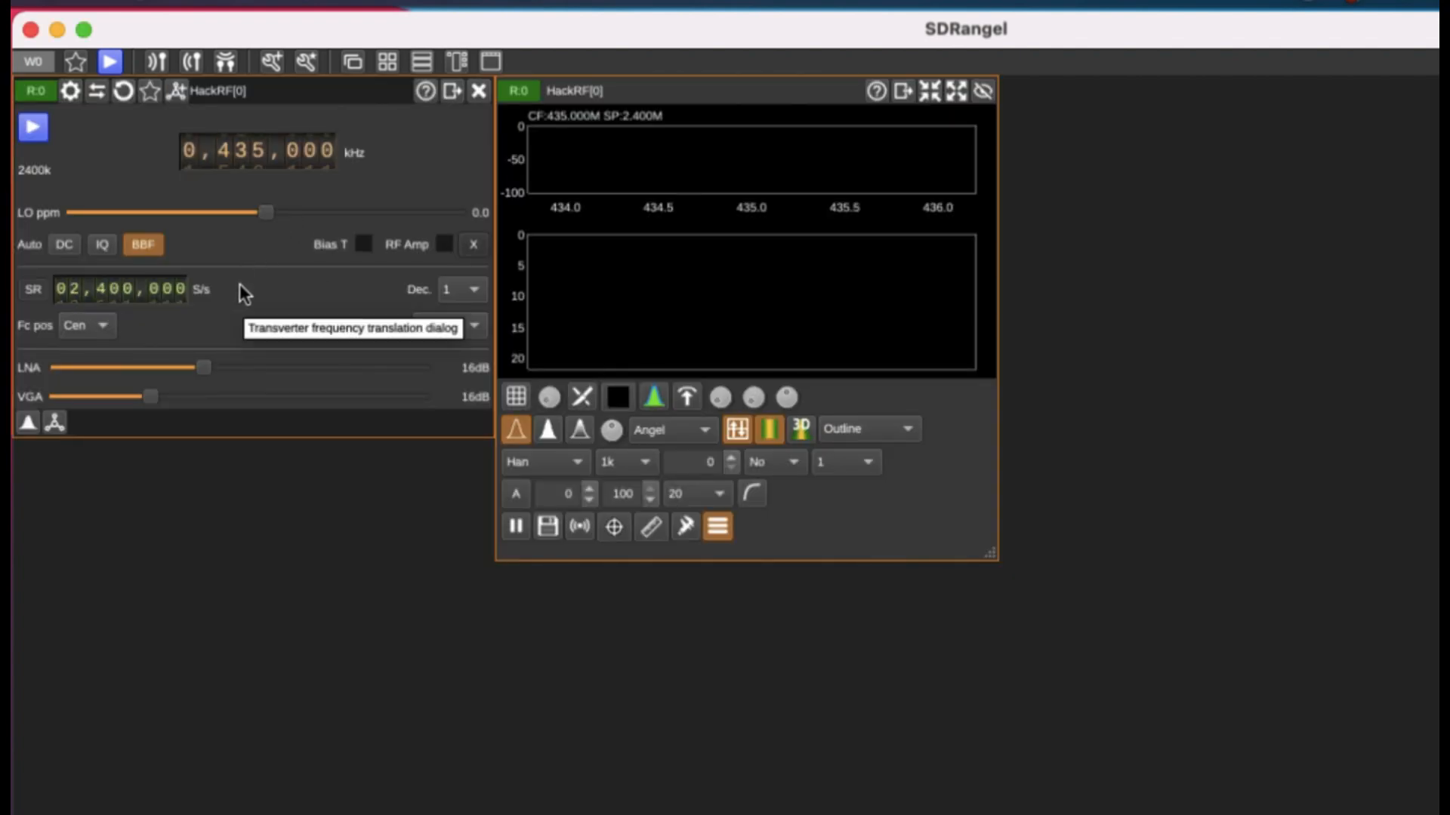
left_click(615, 95)
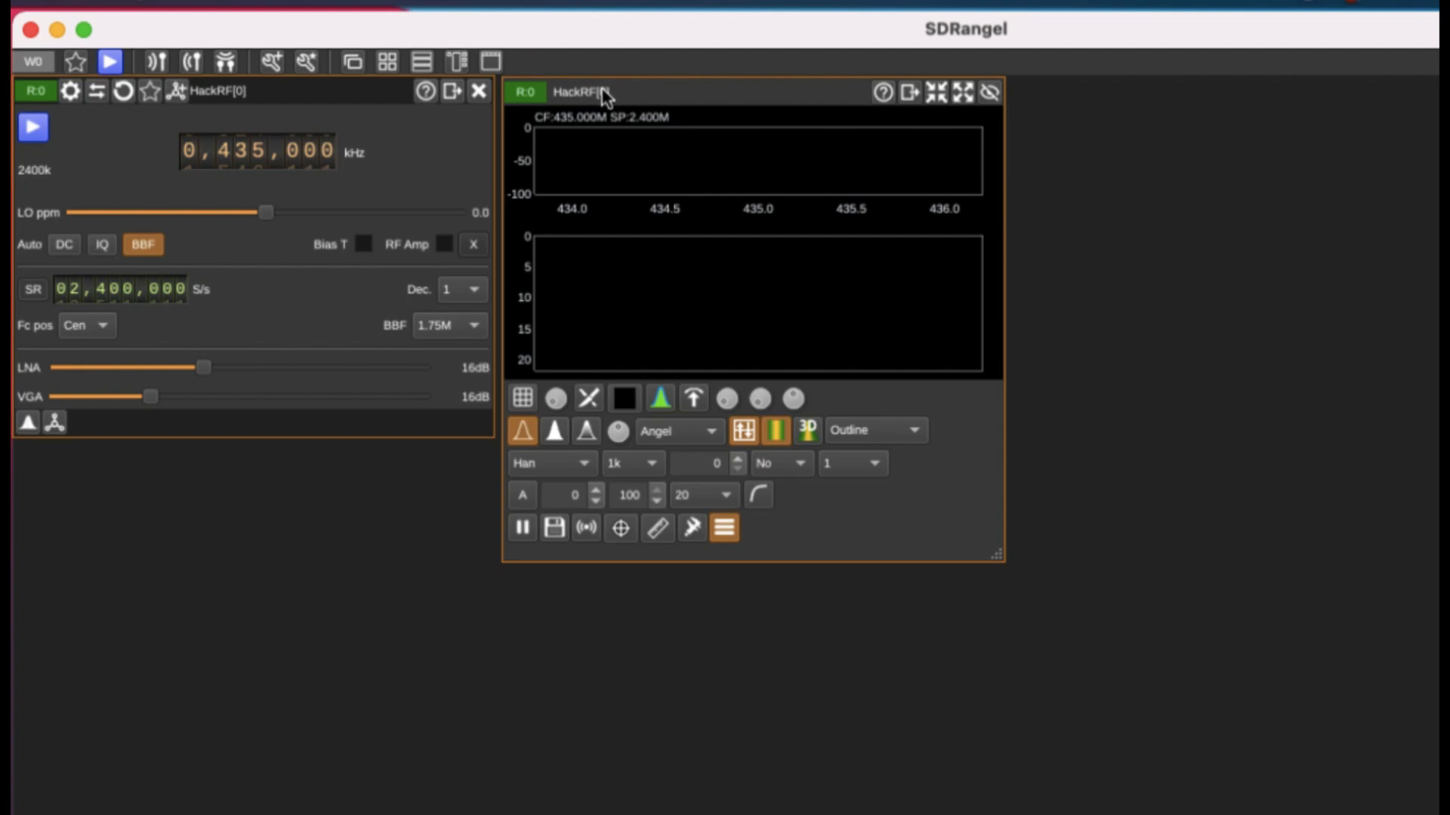
mouse_move(578, 92)
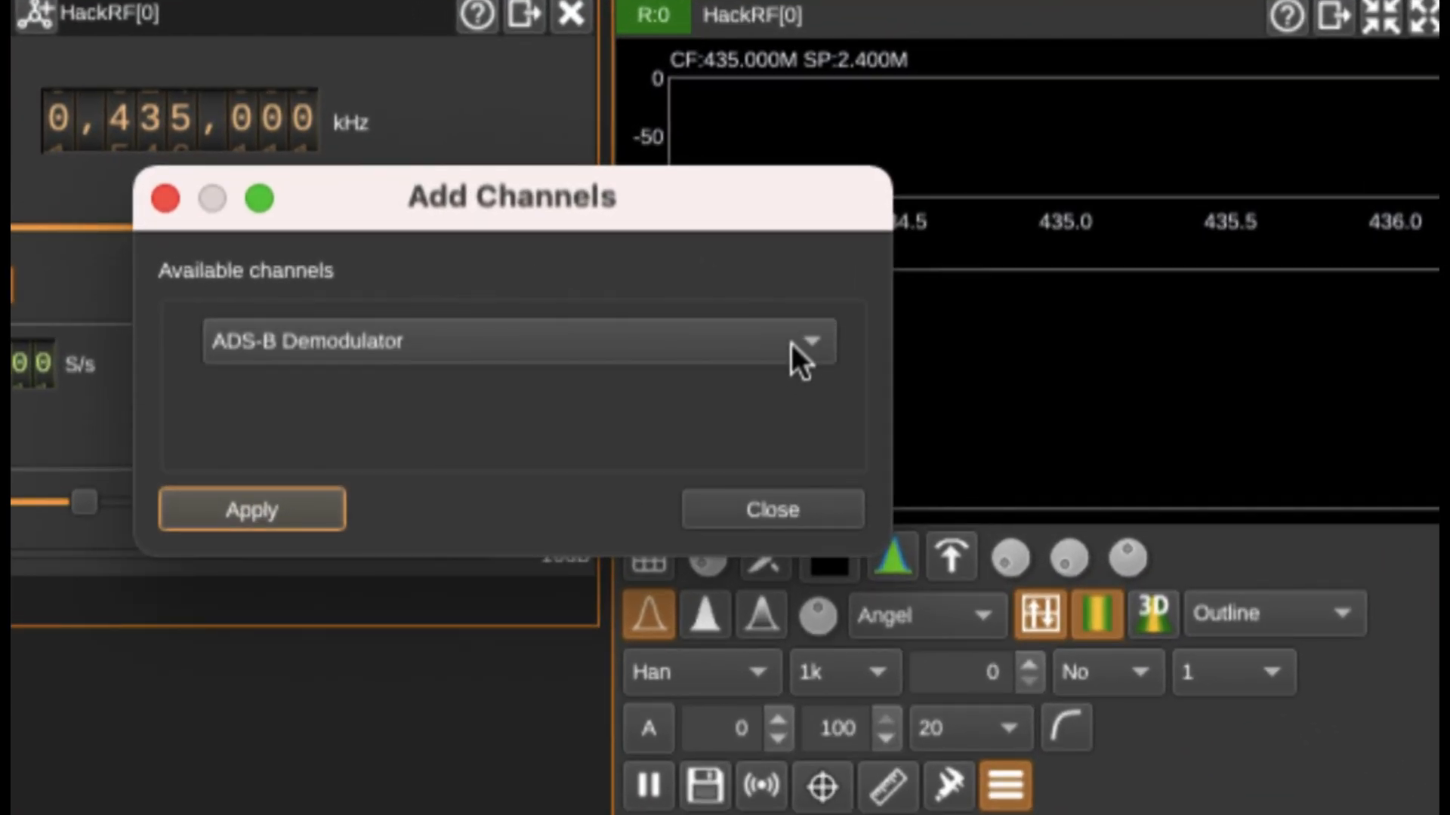
- Attach a WFM Demodulator channel to the HackRF receiver via Add Channels
left_click(812, 341)
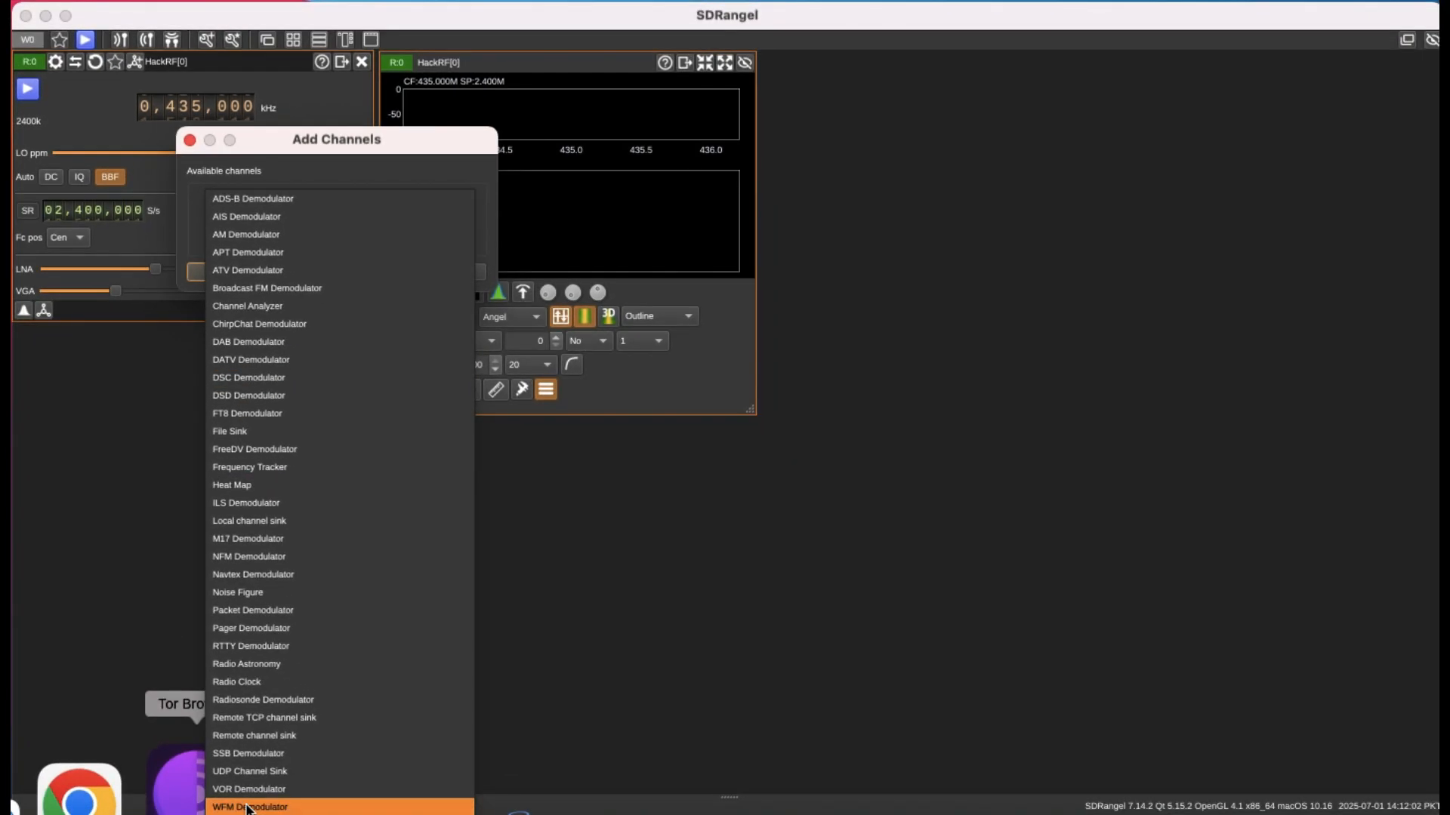
left_click(249, 806)
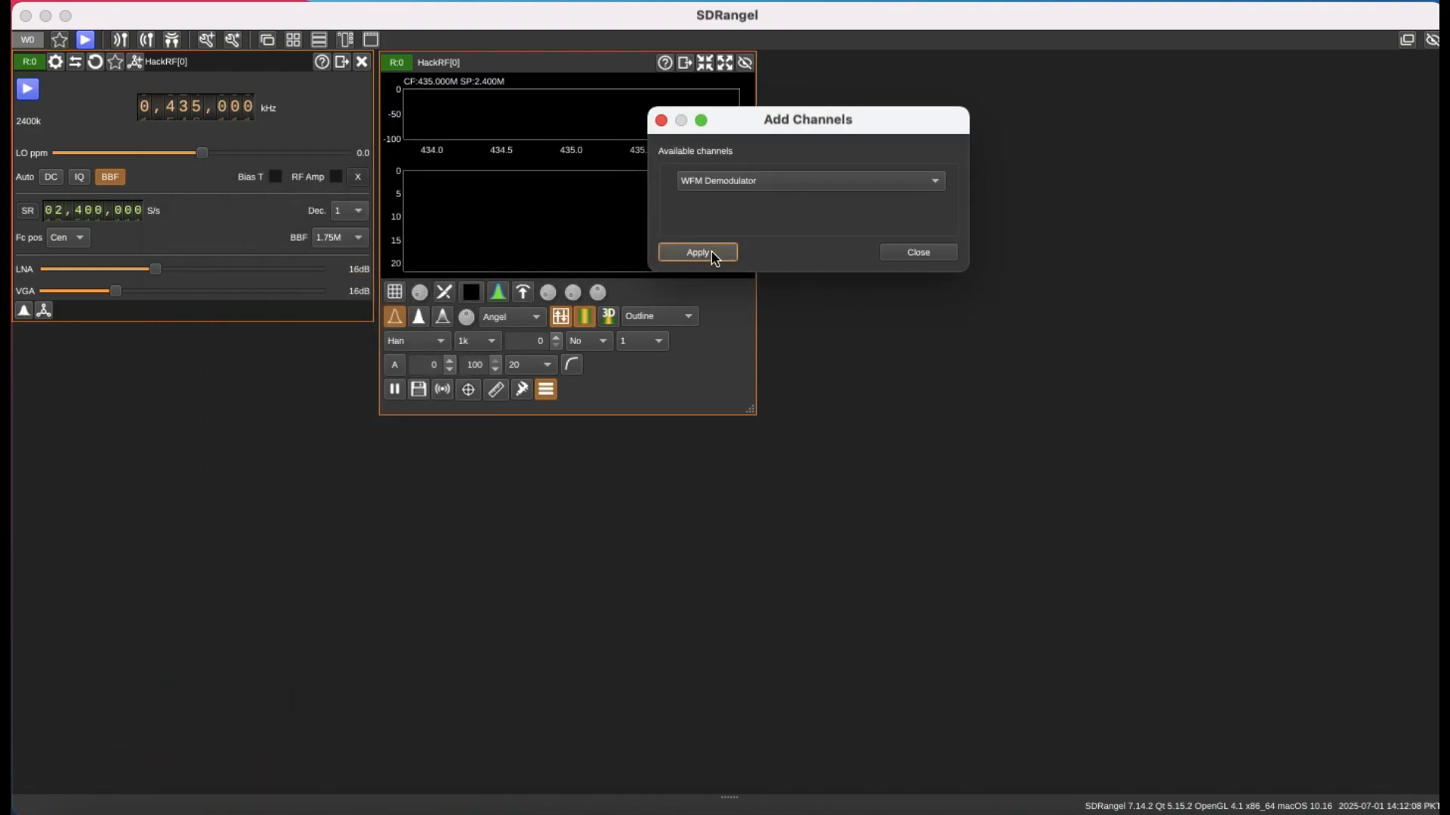
left_click(697, 252)
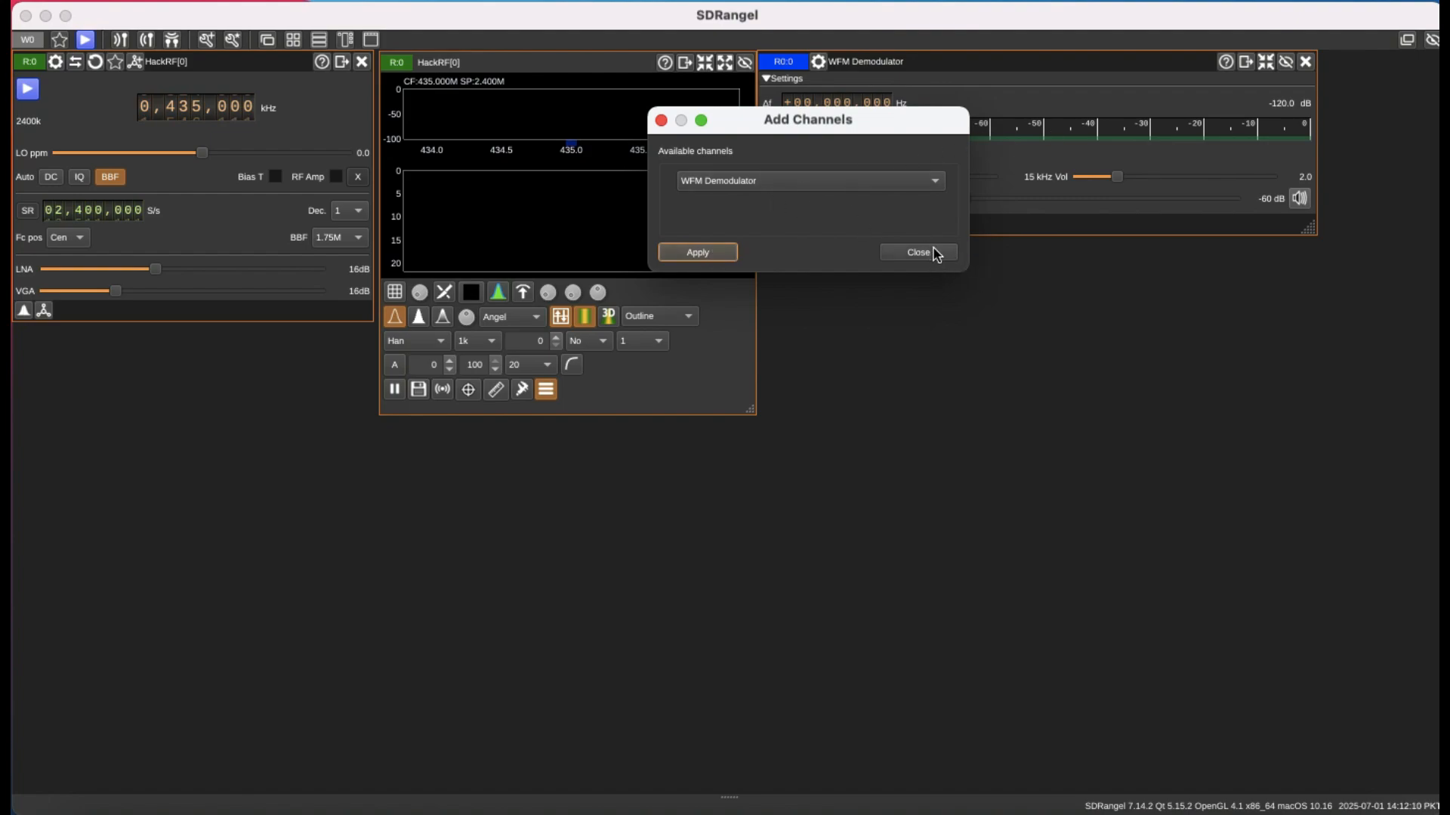
left_click(917, 252)
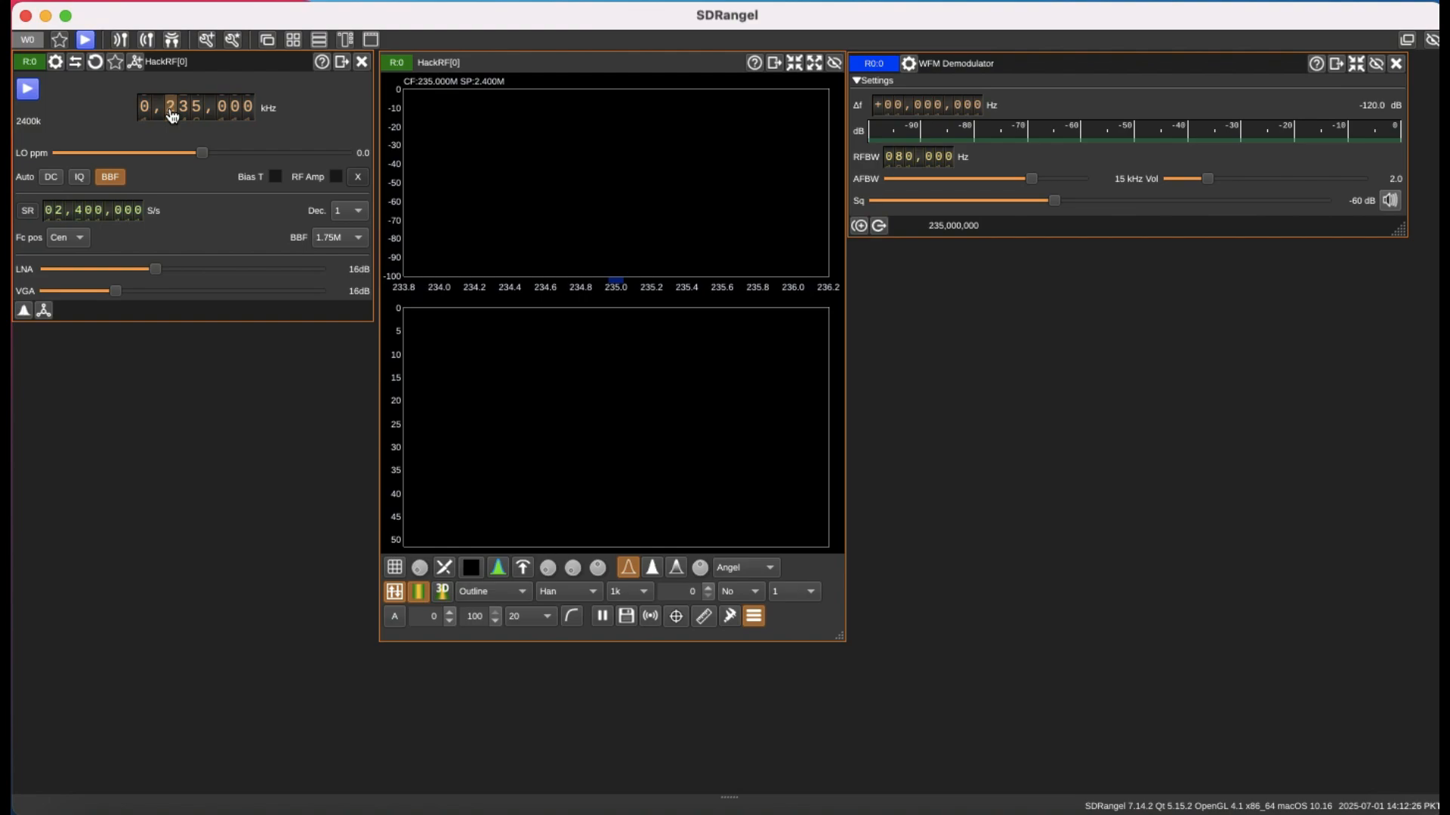
- Set the centre frequency to 0,094,000 kHz and start the HackRF stream
scroll("down", 3)
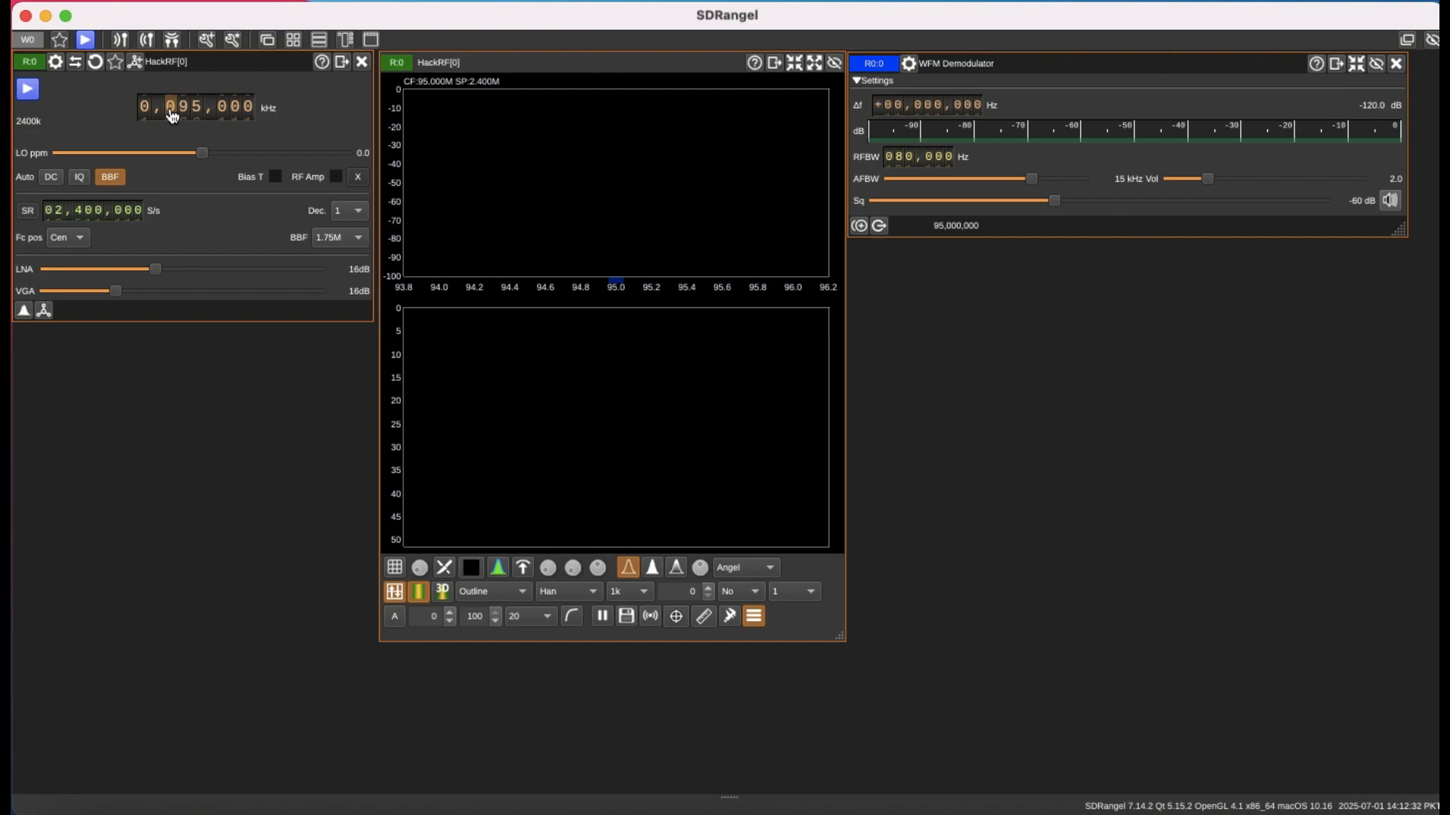
scroll("down", 3)
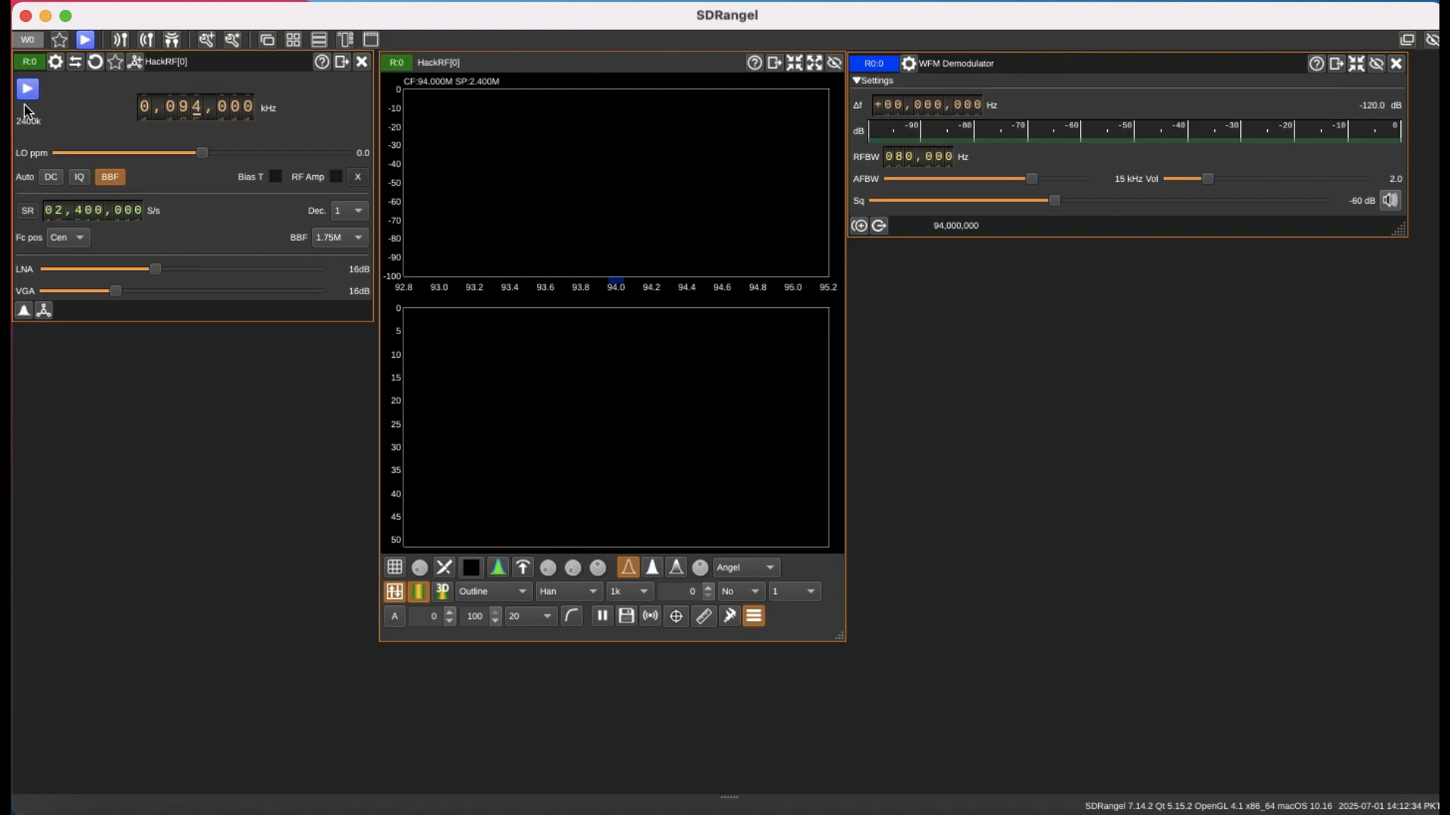
left_click(26, 87)
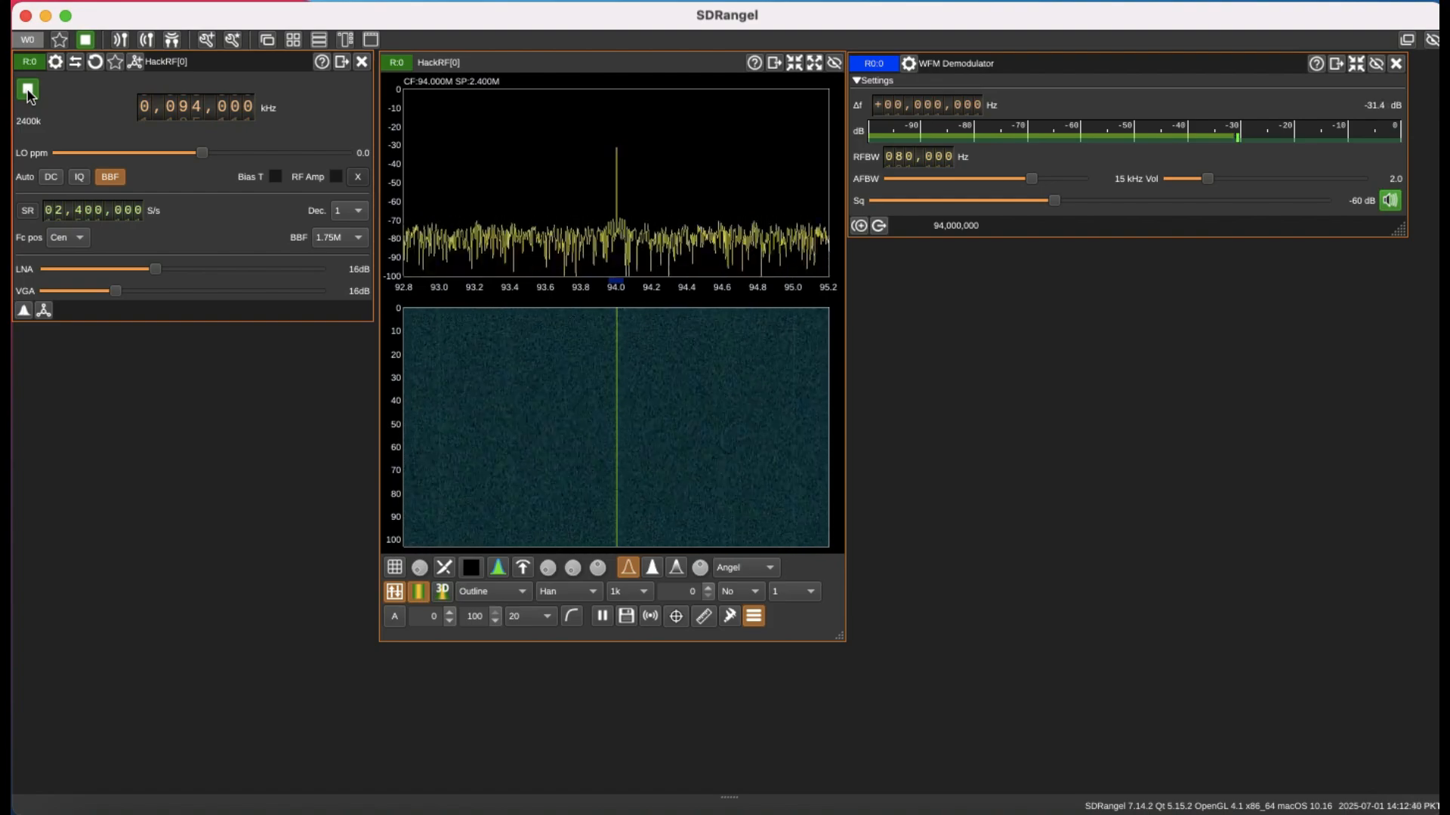
- Raise the HackRF LNA gain to 33 dB and the VGA gain to 36 dB
left_click(27, 89)
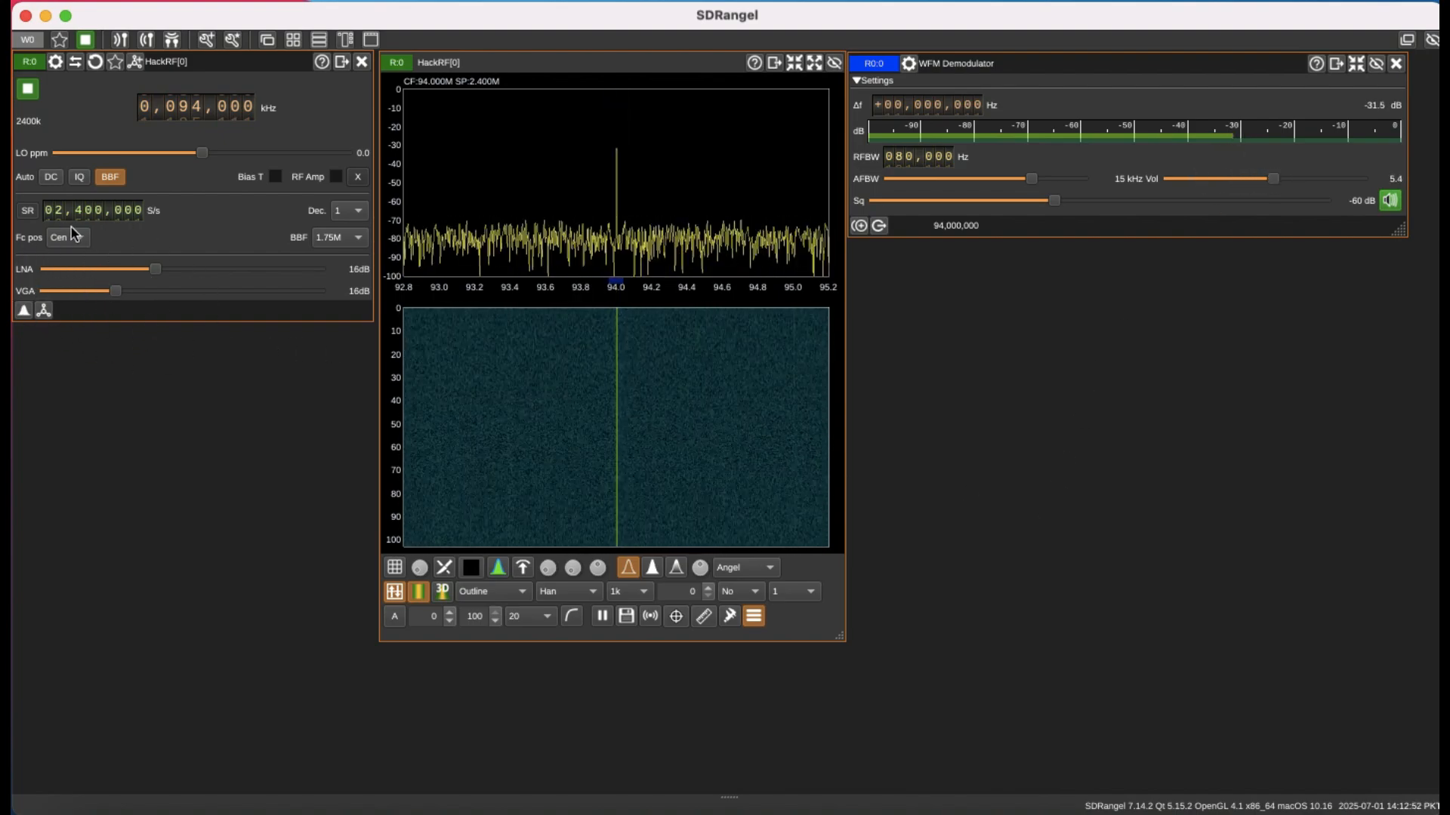
left_click_drag(155, 269, 196, 269)
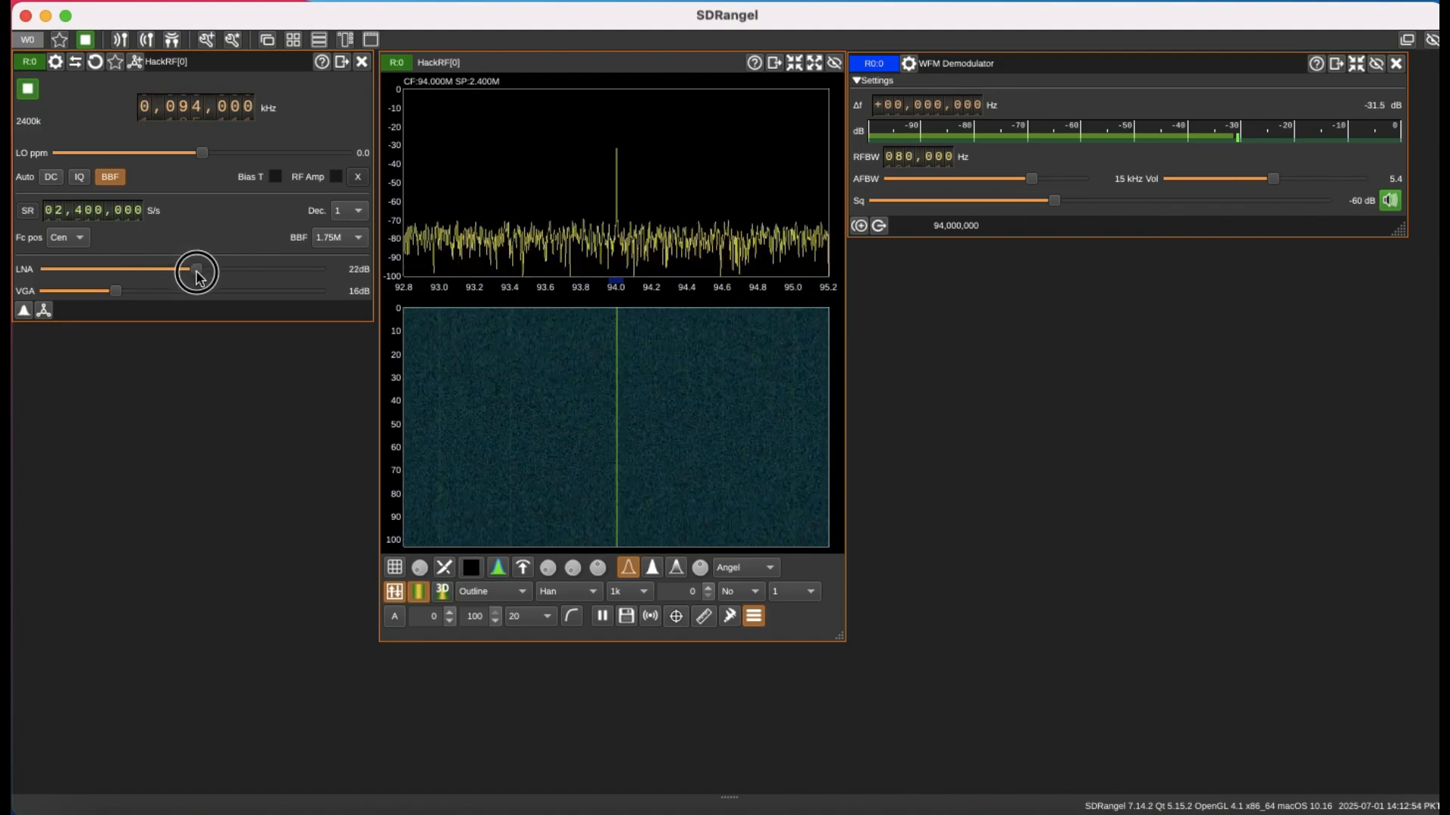
left_click_drag(197, 269, 258, 269)
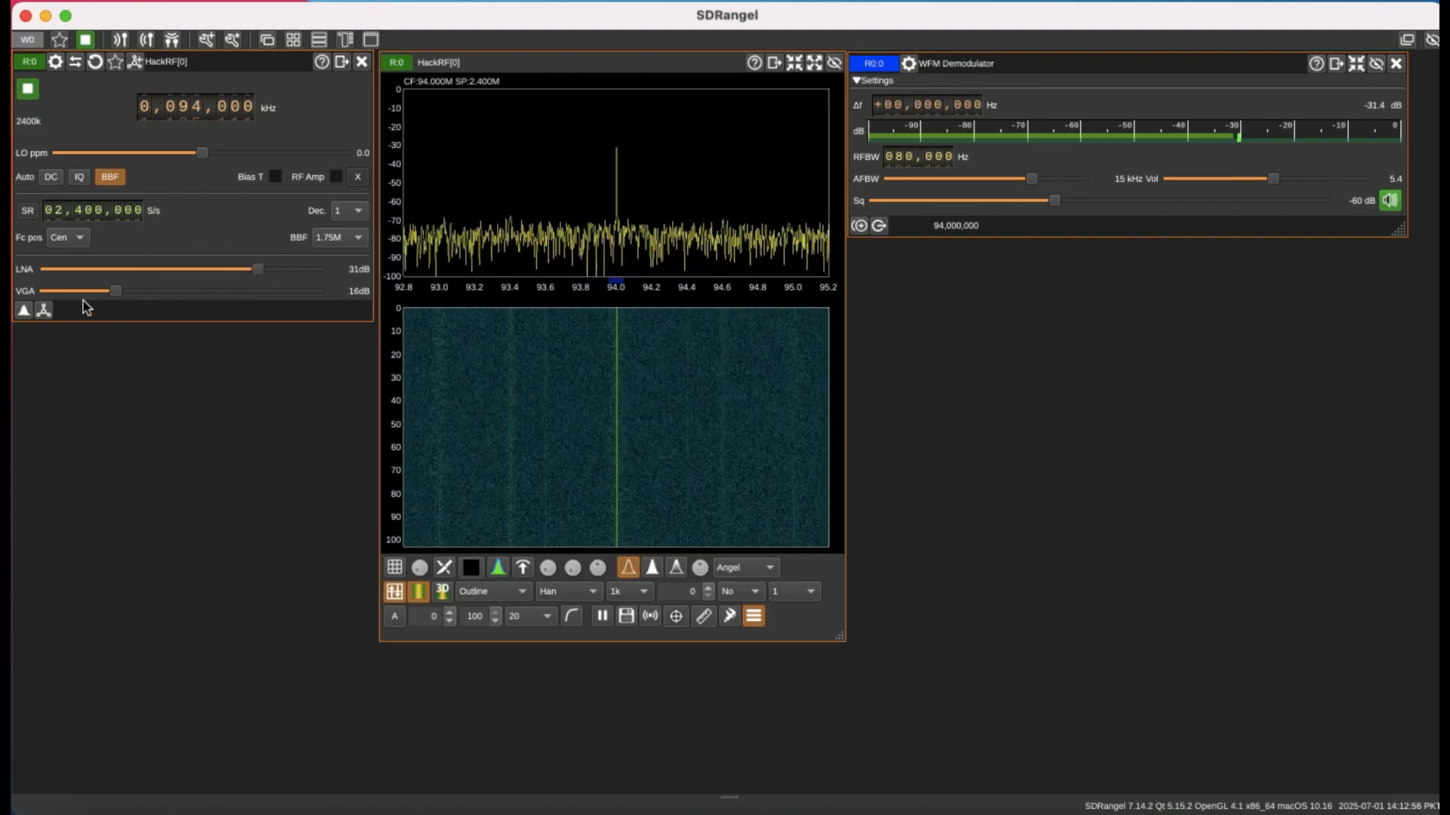
left_click_drag(115, 290, 191, 289)
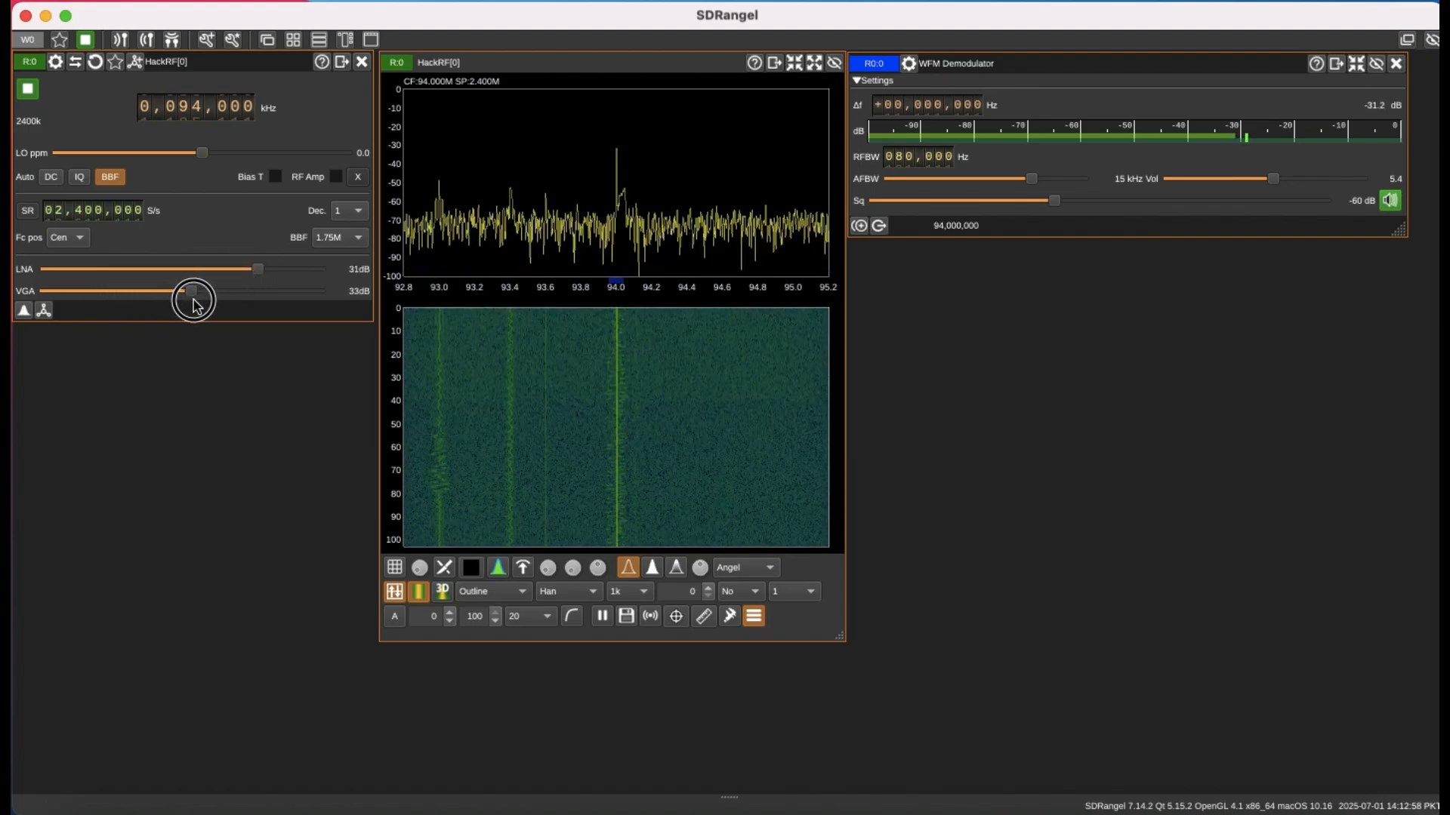
left_click_drag(191, 290, 205, 290)
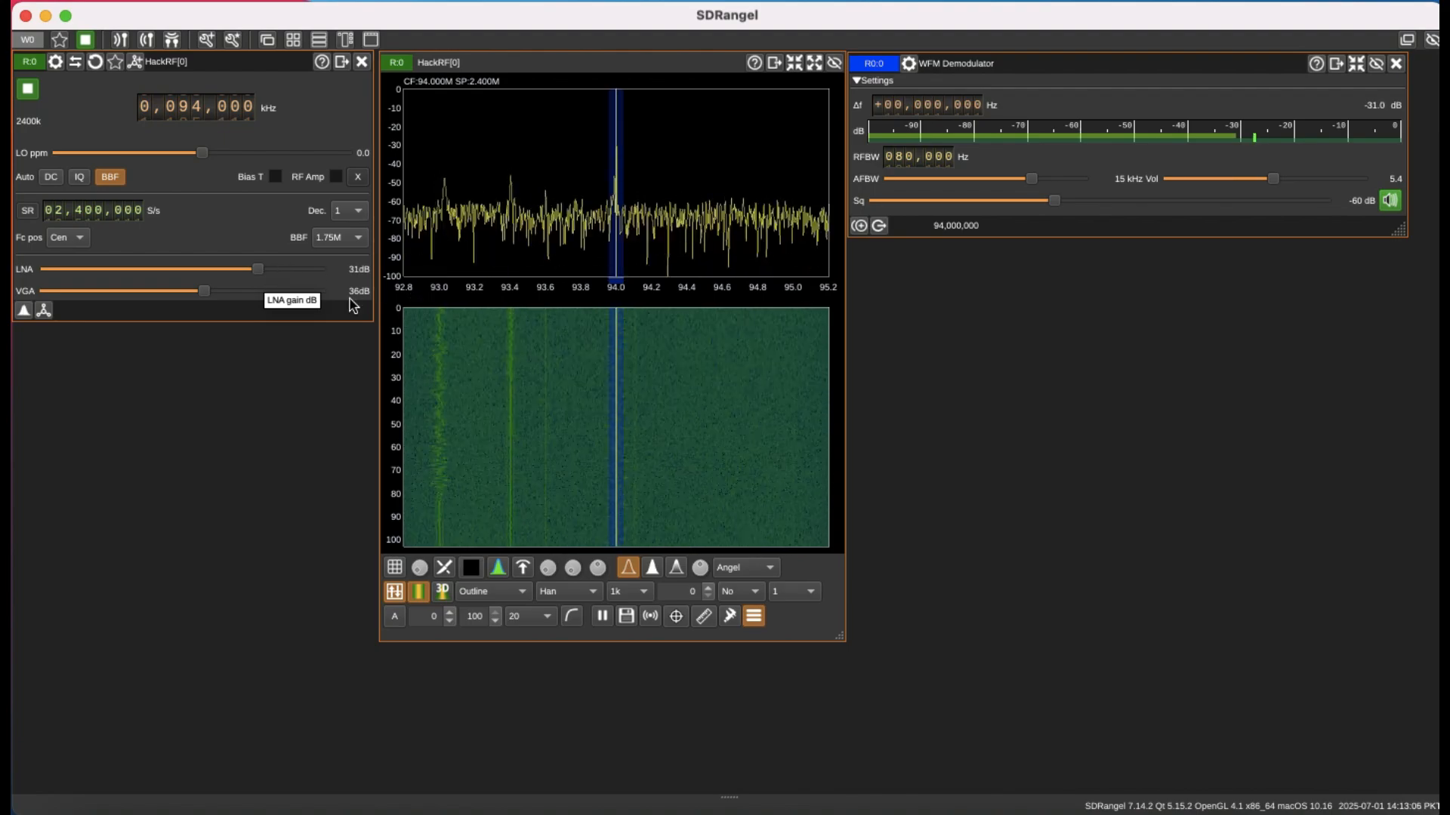
left_click_drag(256, 269, 270, 269)
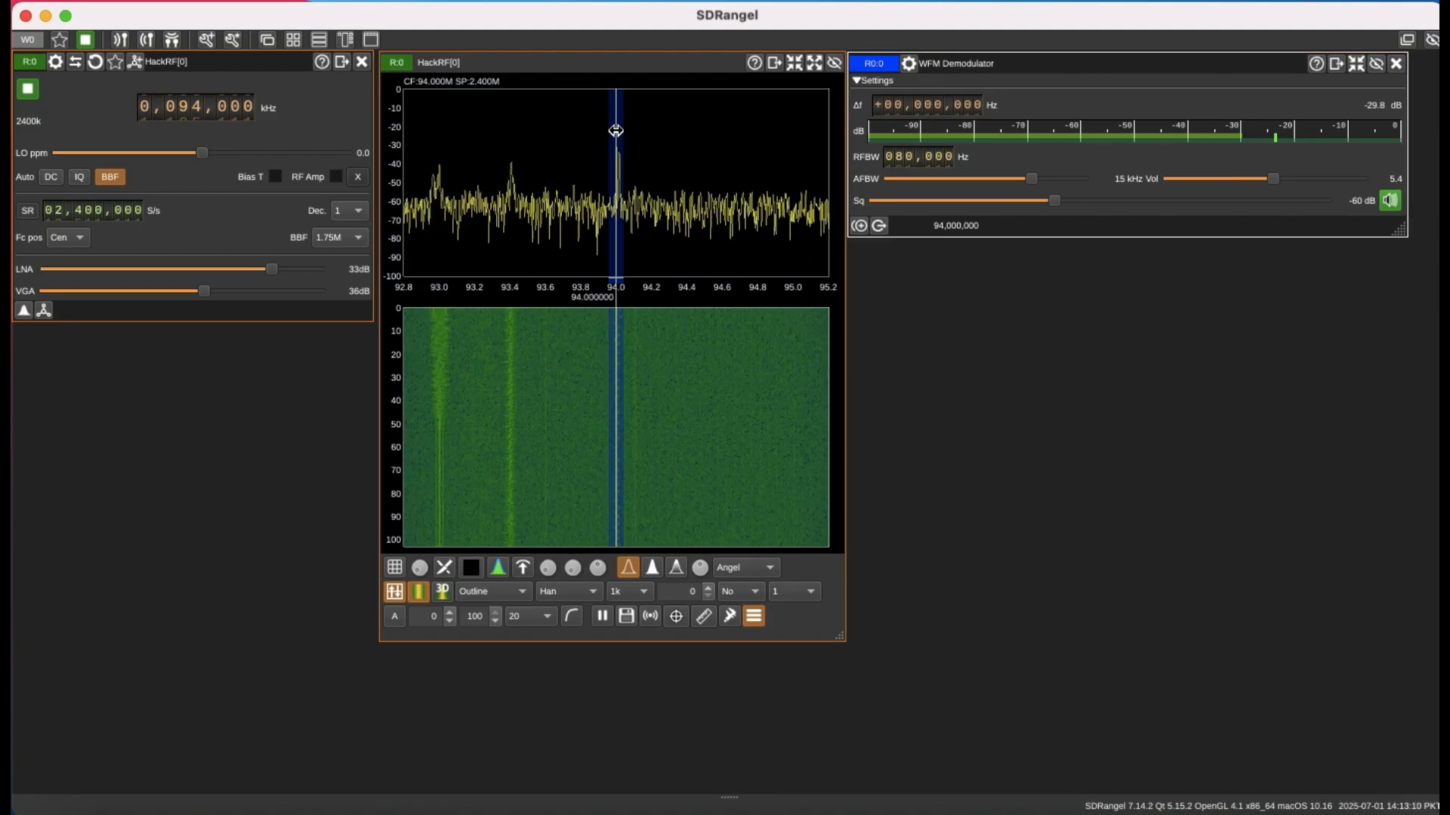
- Move the WFM channel marker to about 93.401 MHz, then mute the computer audio
left_click_drag(615, 139, 512, 139)
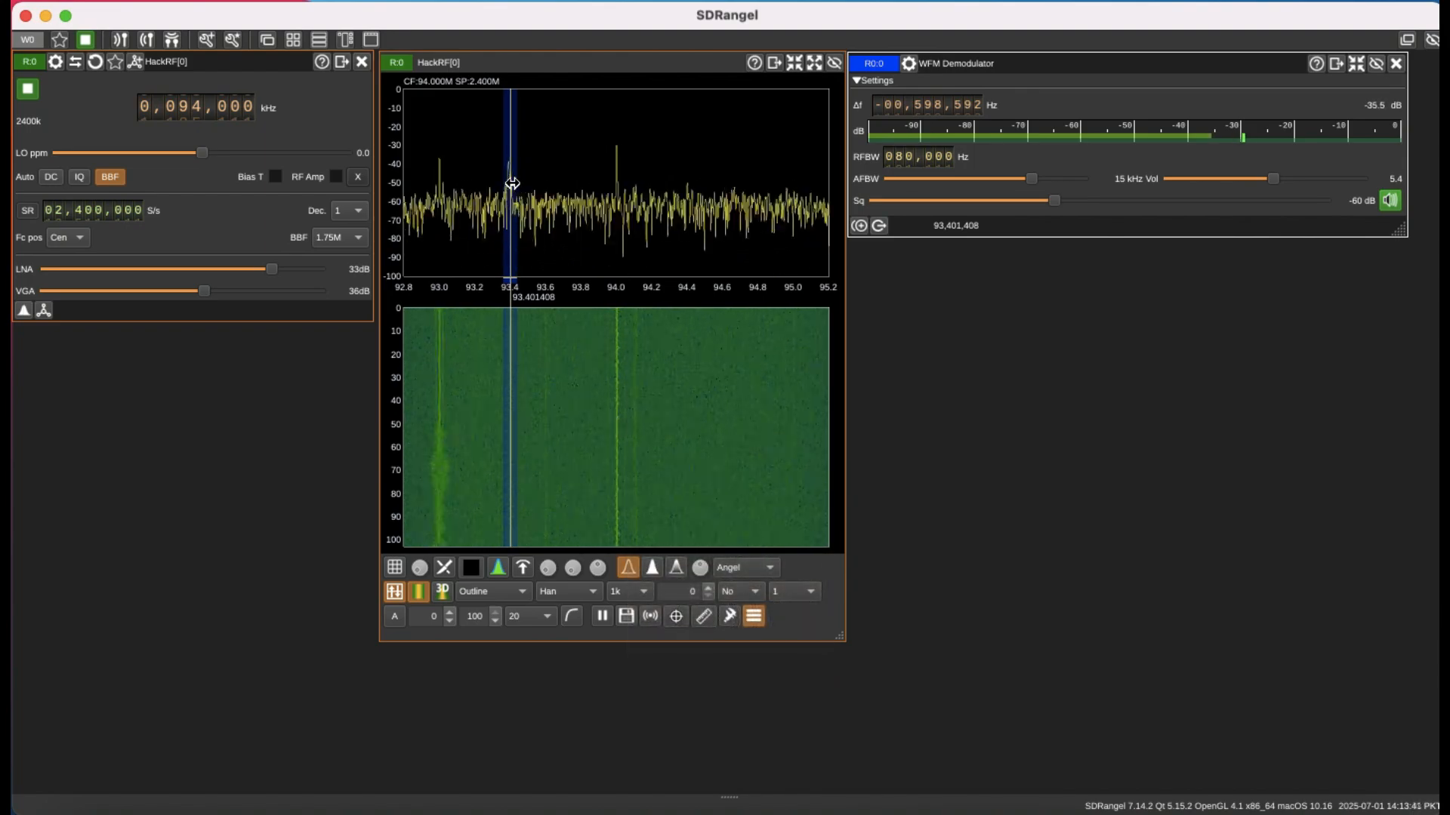
key("mute")
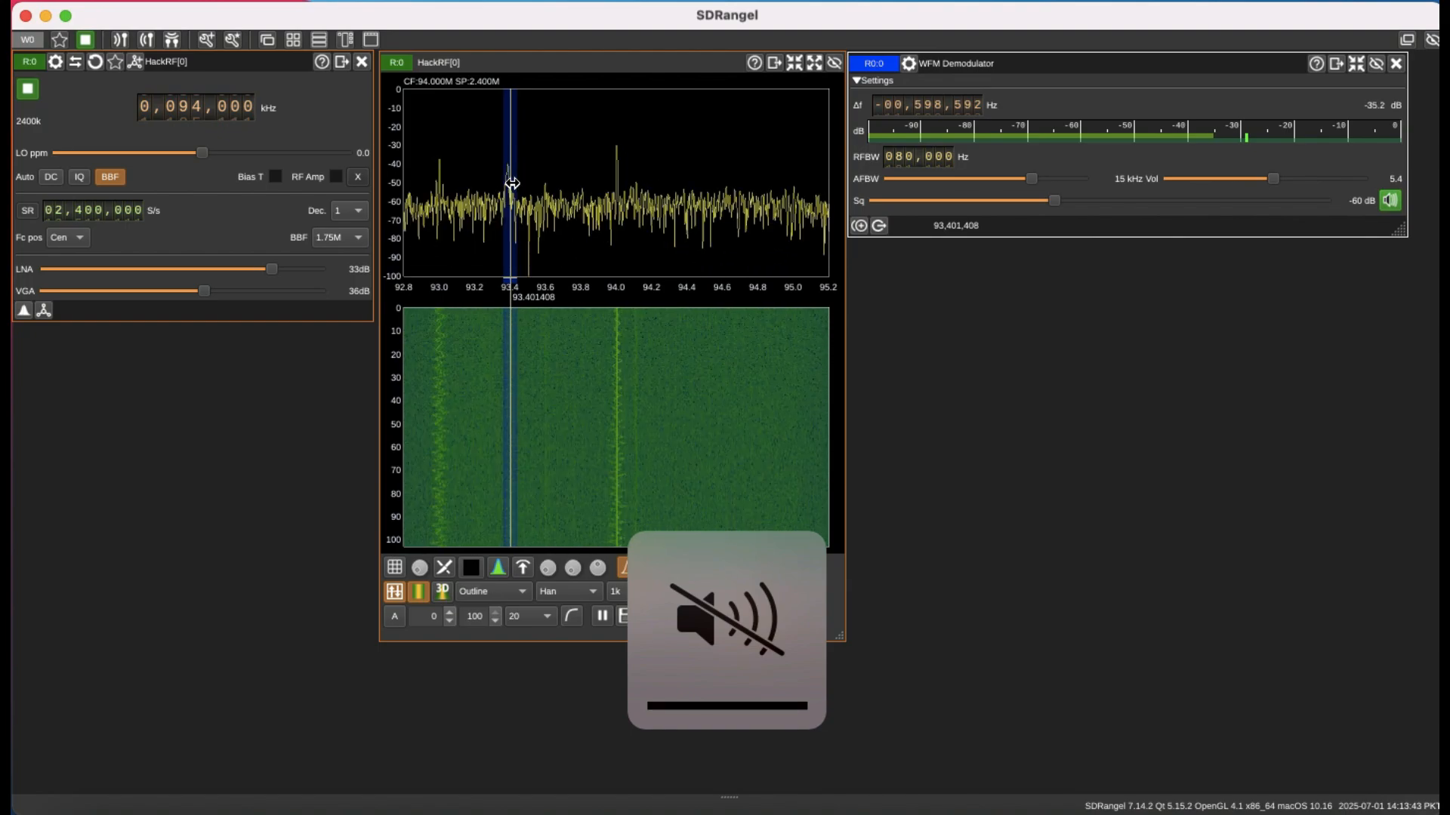